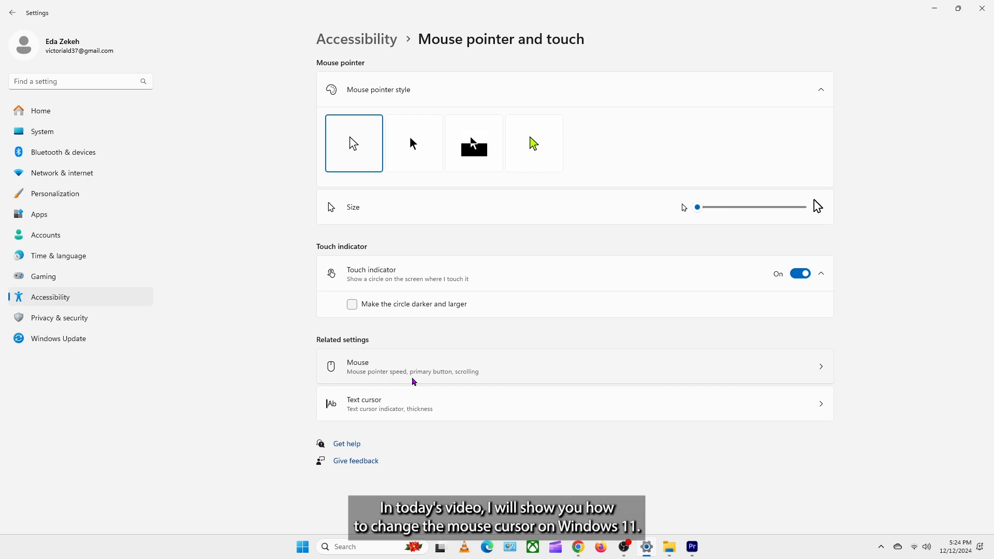
pyautogui.moveTo(408, 337)
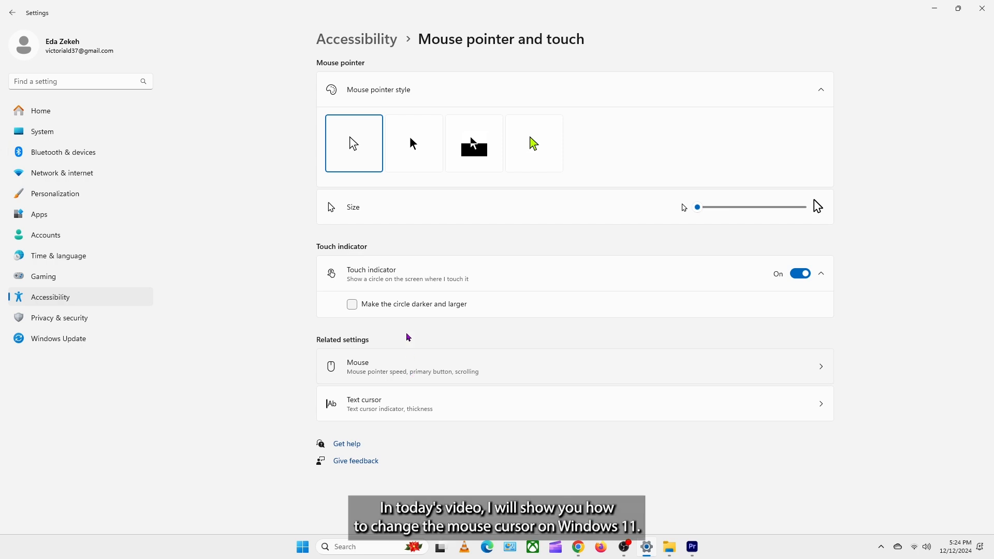
pyautogui.moveTo(528, 157)
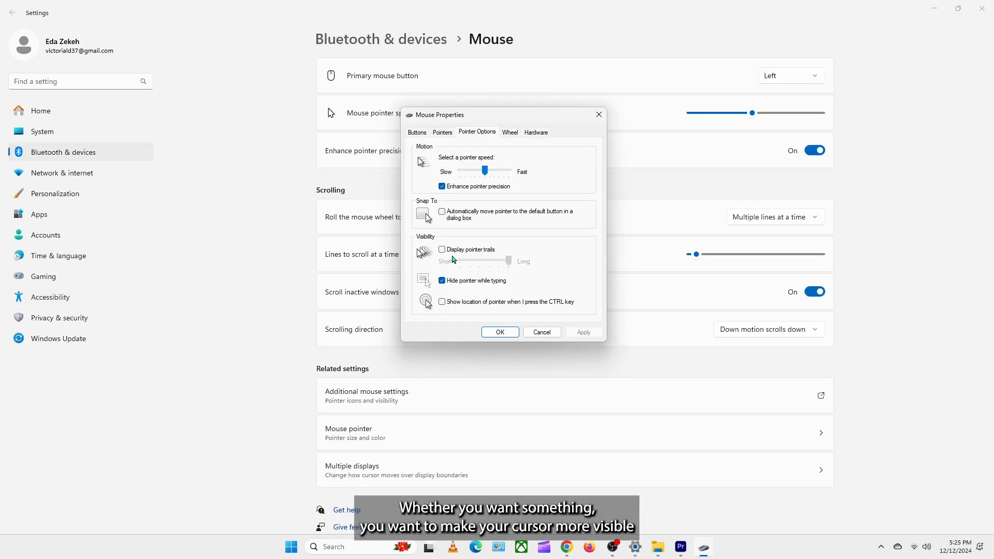
# Click on the desktop before any settings are opened
pyautogui.click(442, 250)
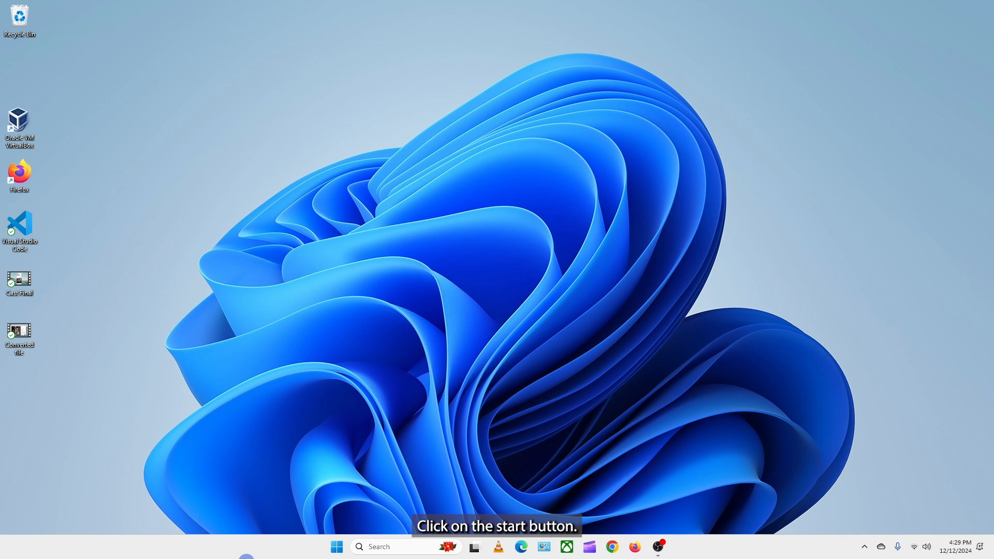
# Search the Start menu for mouse settings and open the Mouse settings page
pyautogui.click(336, 547)
pyautogui.write('mou')
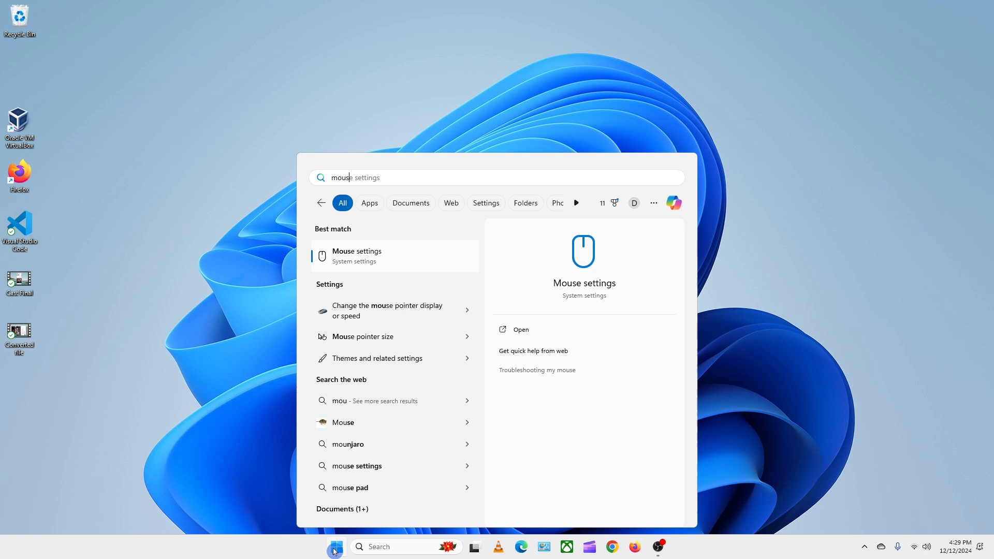
pyautogui.write('se')
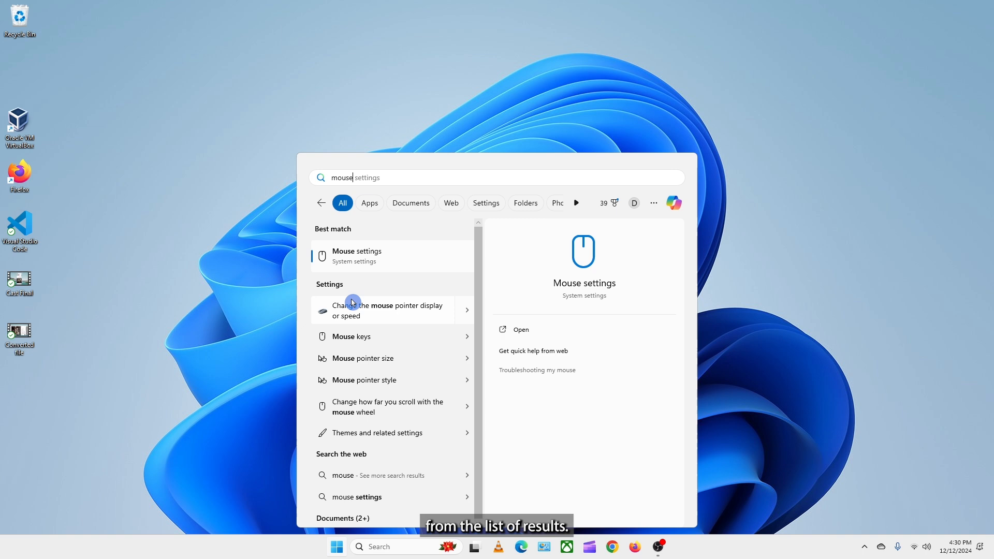
pyautogui.click(356, 256)
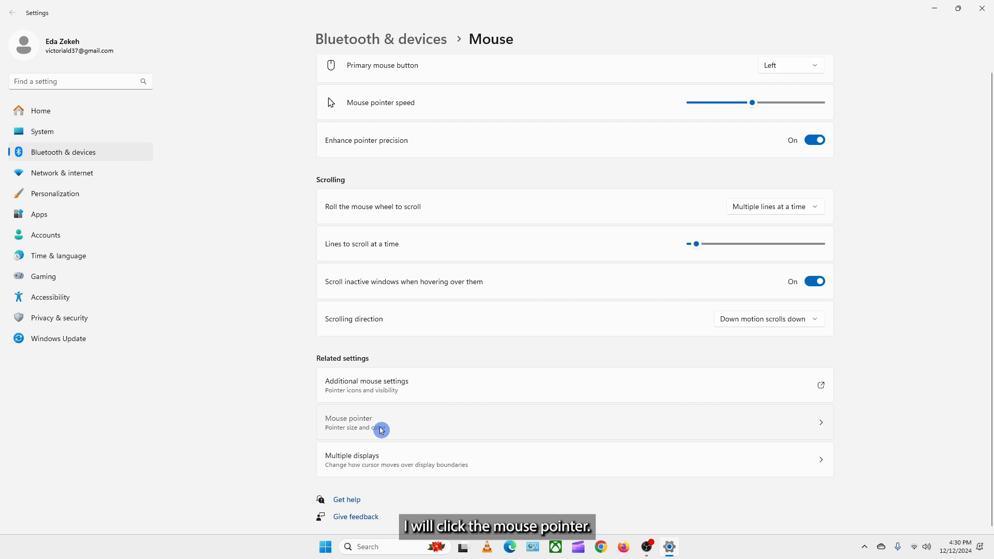
# Open Mouse pointer and touch, try White, Black and Inverted styles, ending on Custom
pyautogui.click(379, 422)
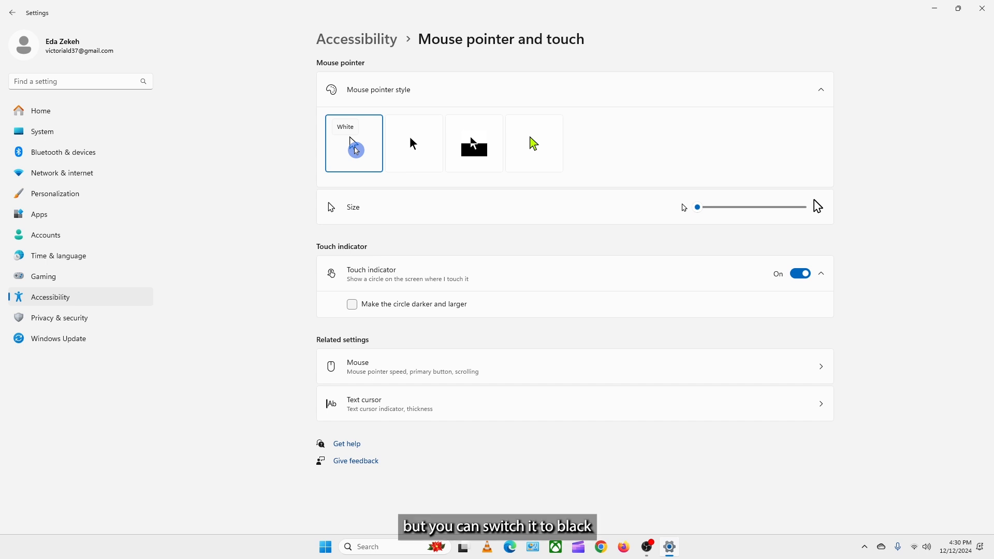
pyautogui.click(413, 142)
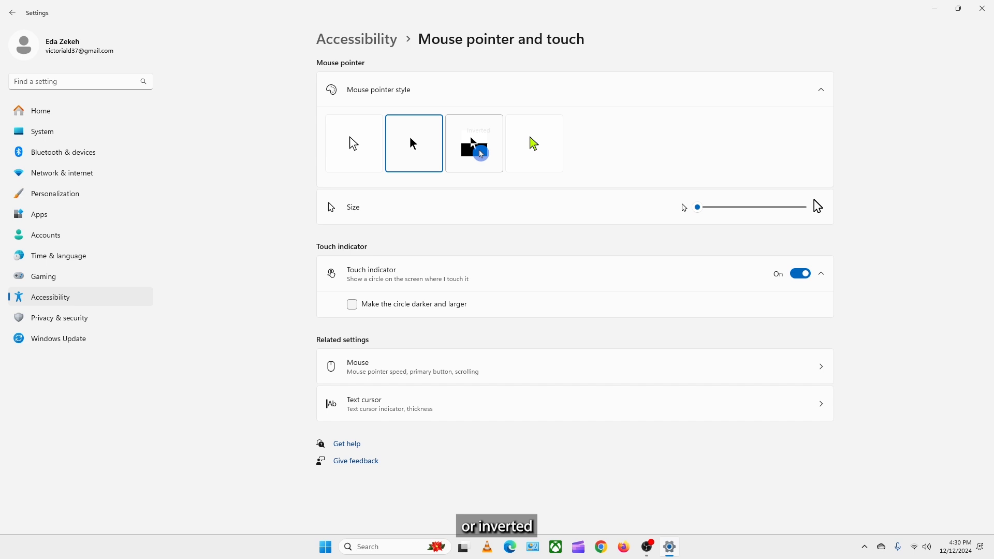
pyautogui.click(472, 143)
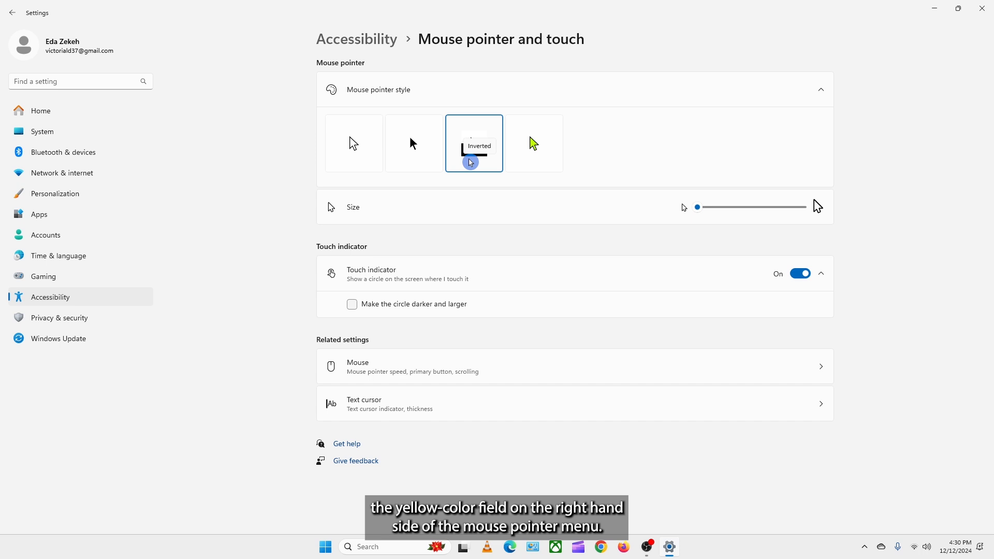
pyautogui.click(534, 143)
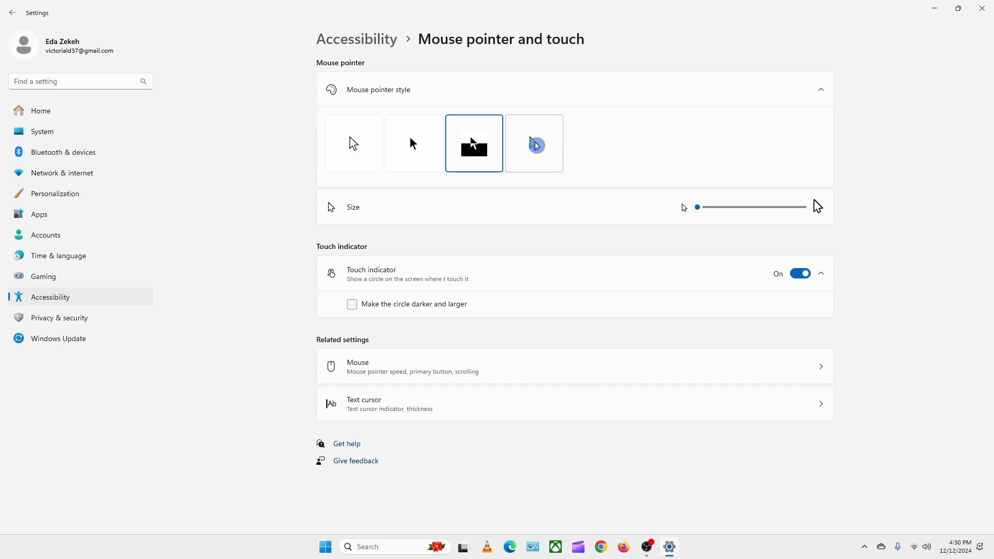
pyautogui.click(532, 143)
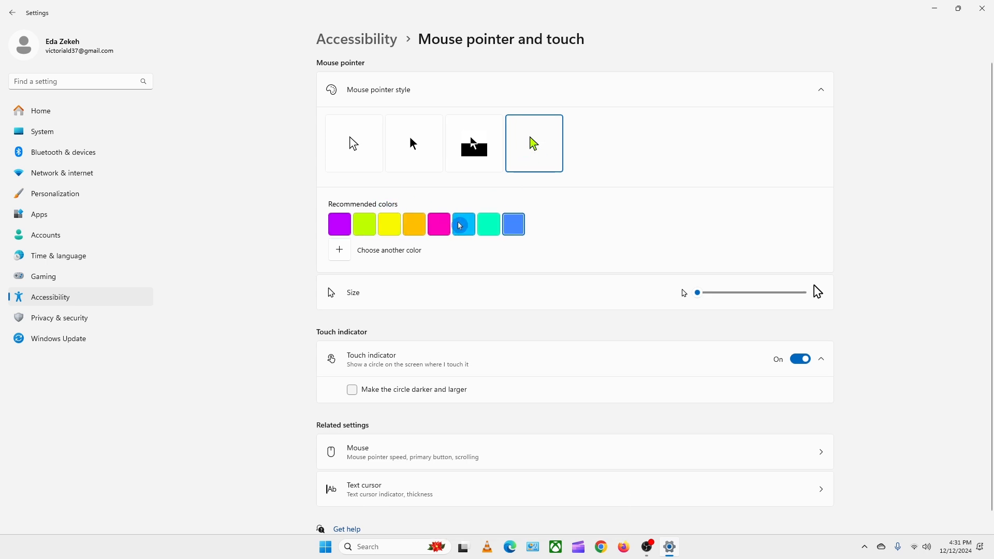
pyautogui.moveTo(463, 224)
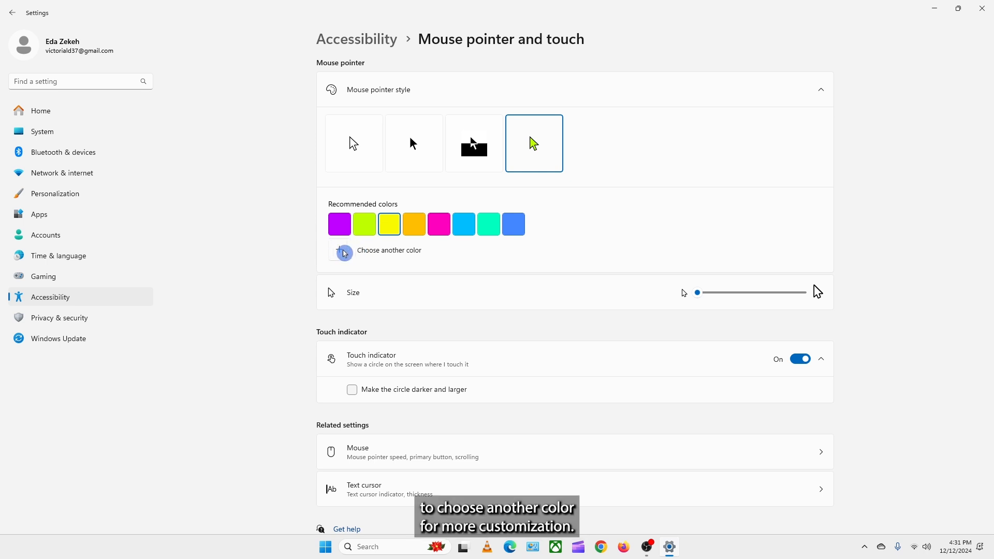
# Pick Lavender from the colour picker as the custom pointer colour
pyautogui.click(342, 252)
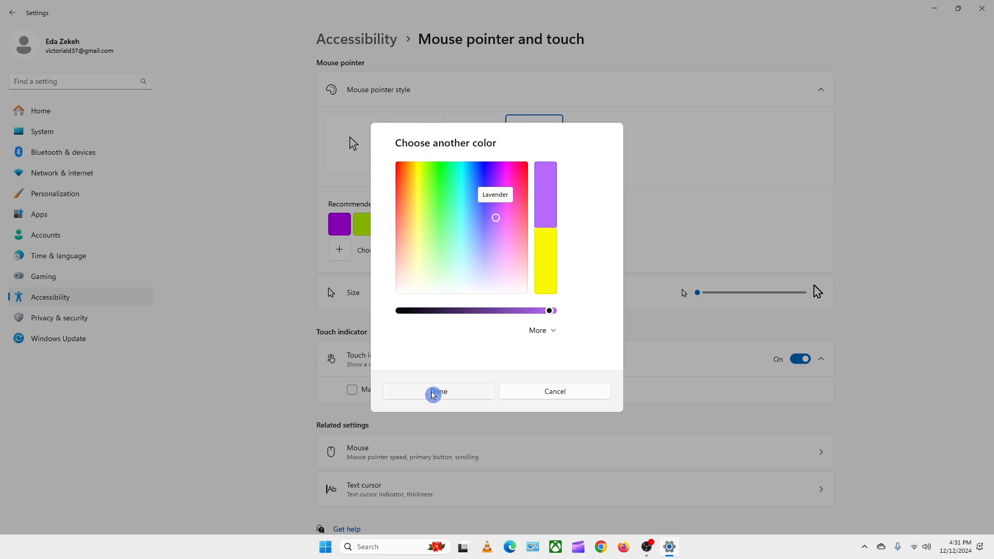
pyautogui.click(437, 391)
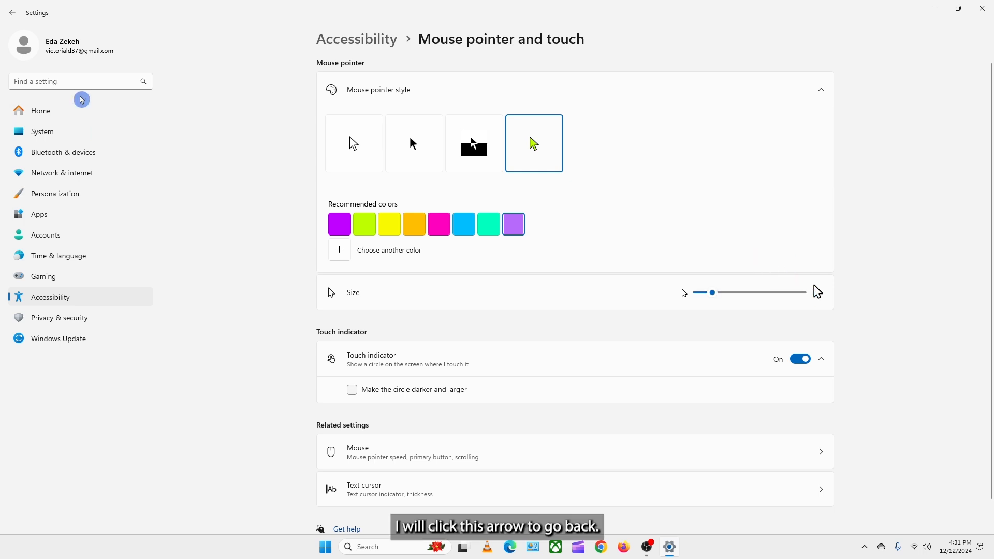
pyautogui.moveTo(11, 13)
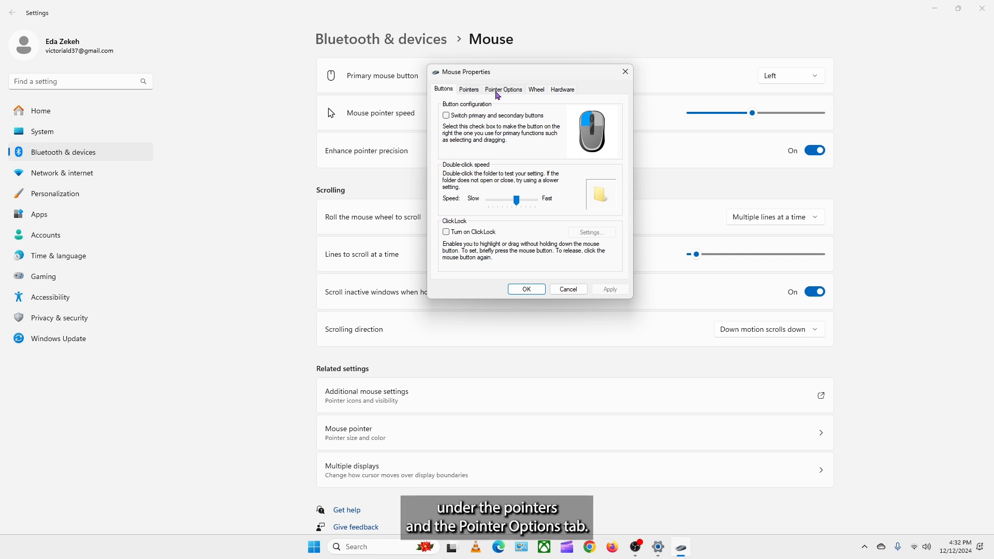
pyautogui.moveTo(517, 94)
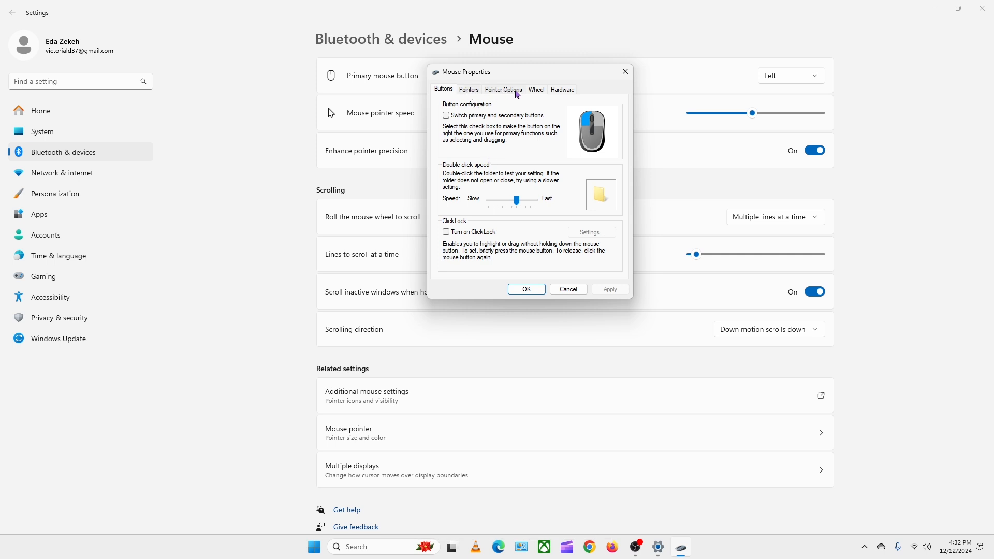
pyautogui.moveTo(469, 89)
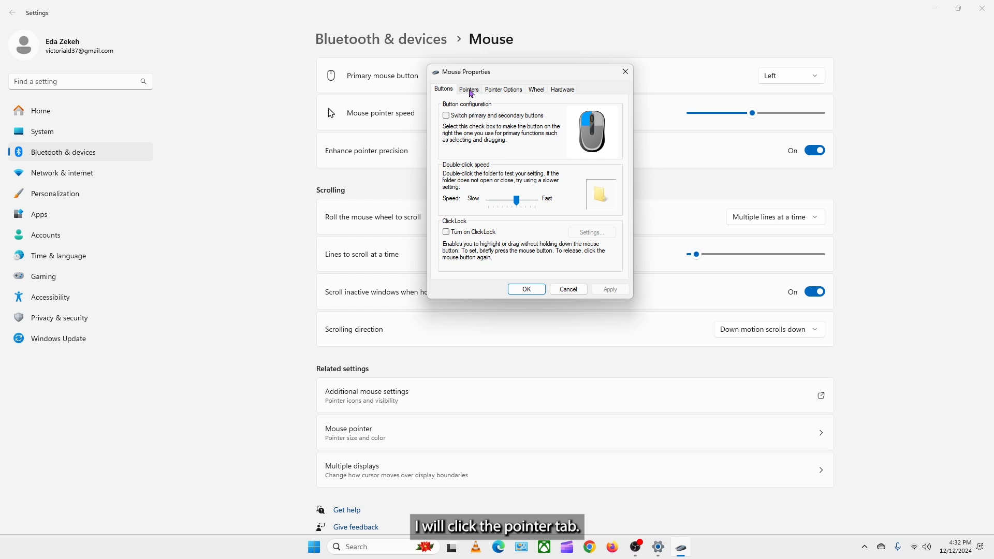
# Show the Pointers tab with scheme None and browse the Customize pointer list
pyautogui.click(468, 89)
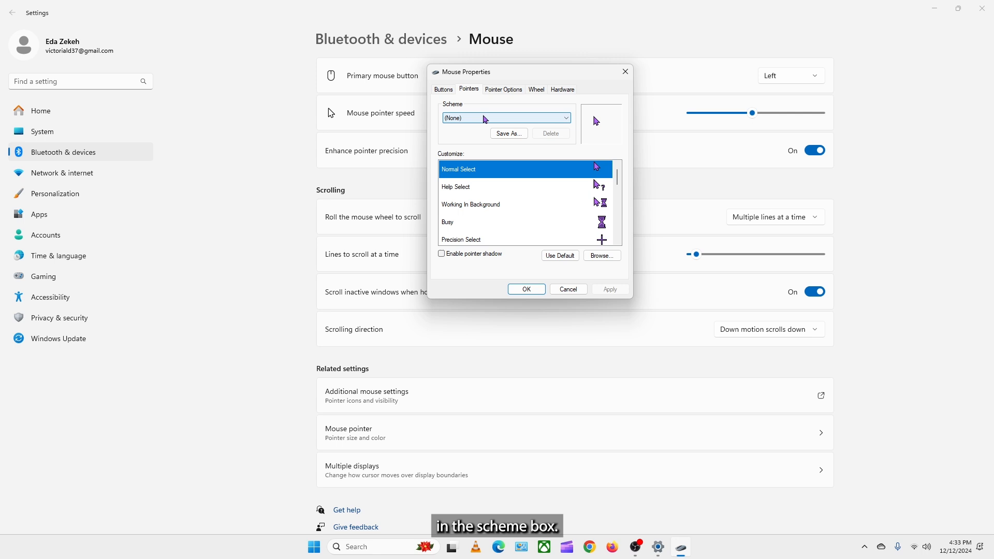
pyautogui.click(565, 118)
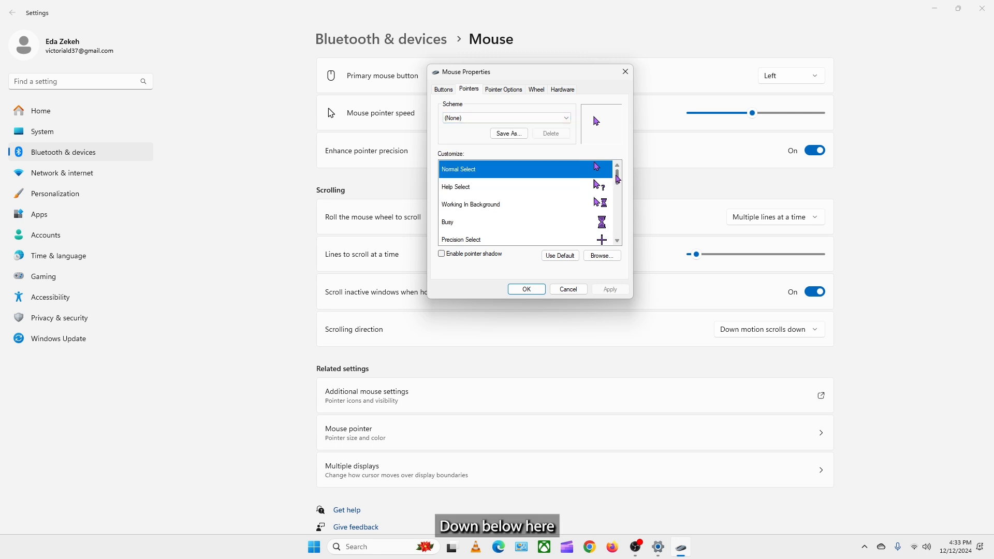
pyautogui.scroll(-3)
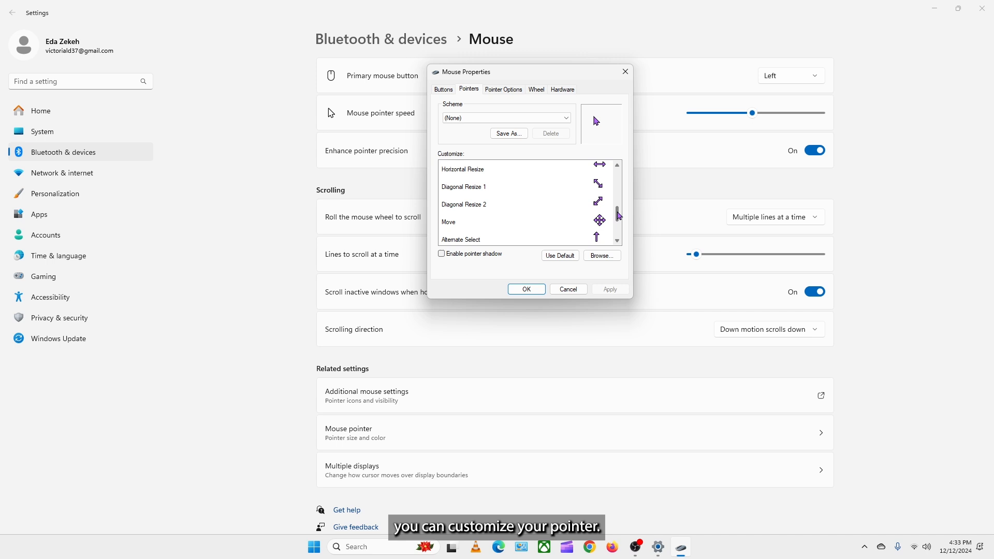
pyautogui.scroll(-3)
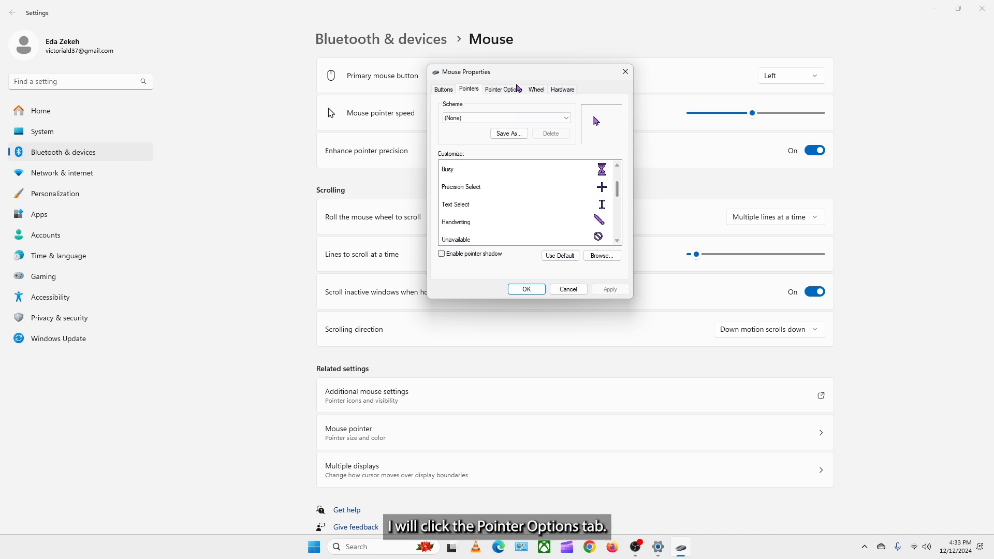
# On Pointer Options, set a middle pointer speed and enable Display pointer trails
pyautogui.click(503, 89)
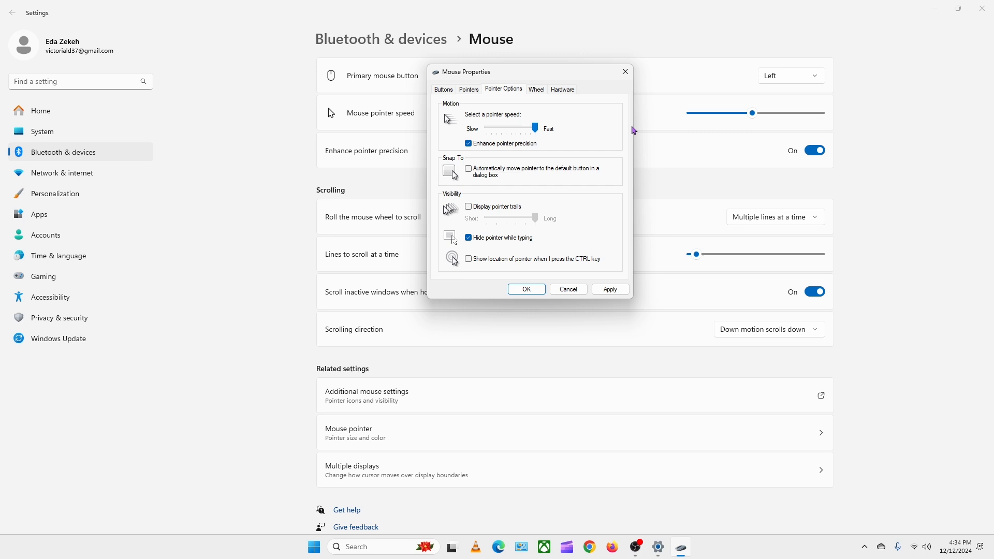
pyautogui.moveTo(614, 153)
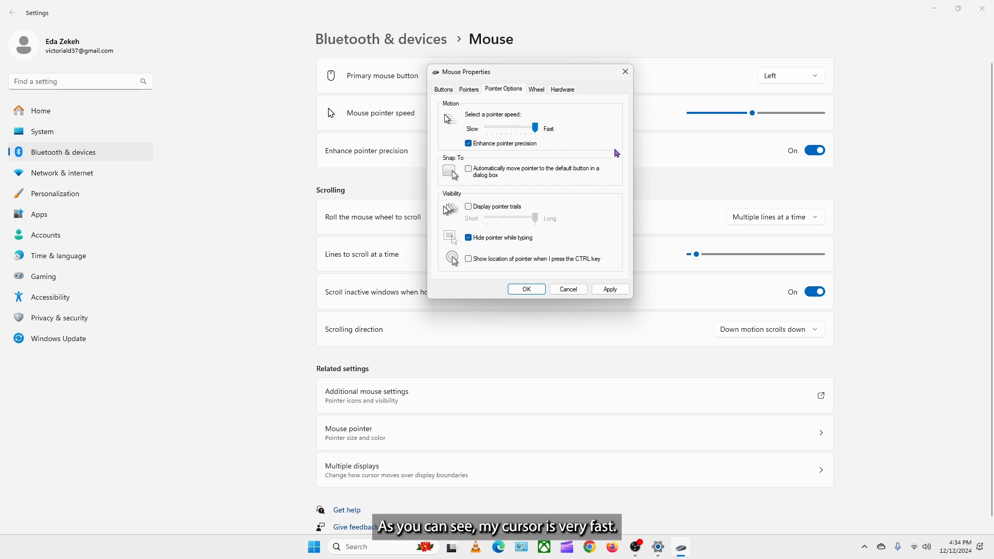
pyautogui.moveTo(541, 137)
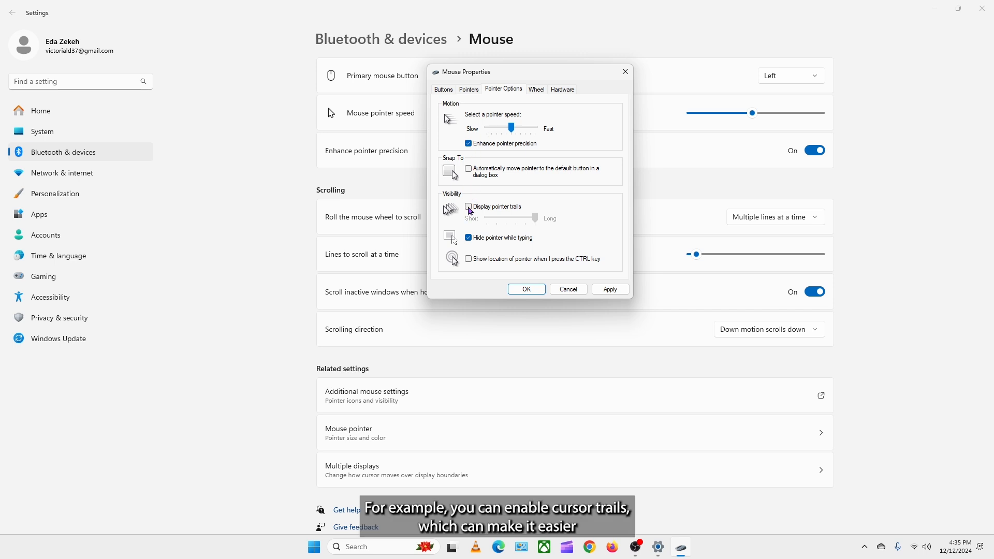
pyautogui.click(468, 207)
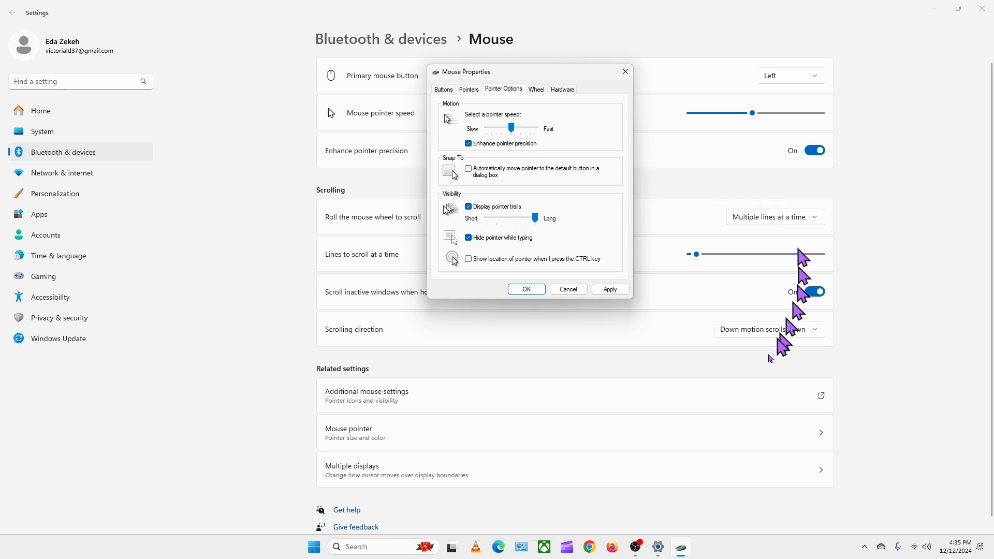
pyautogui.moveTo(551, 197)
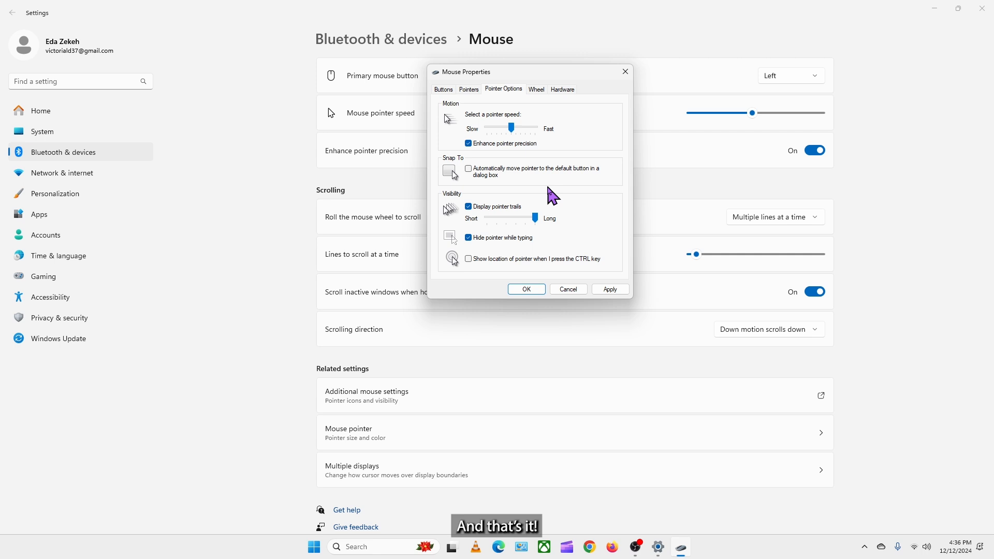